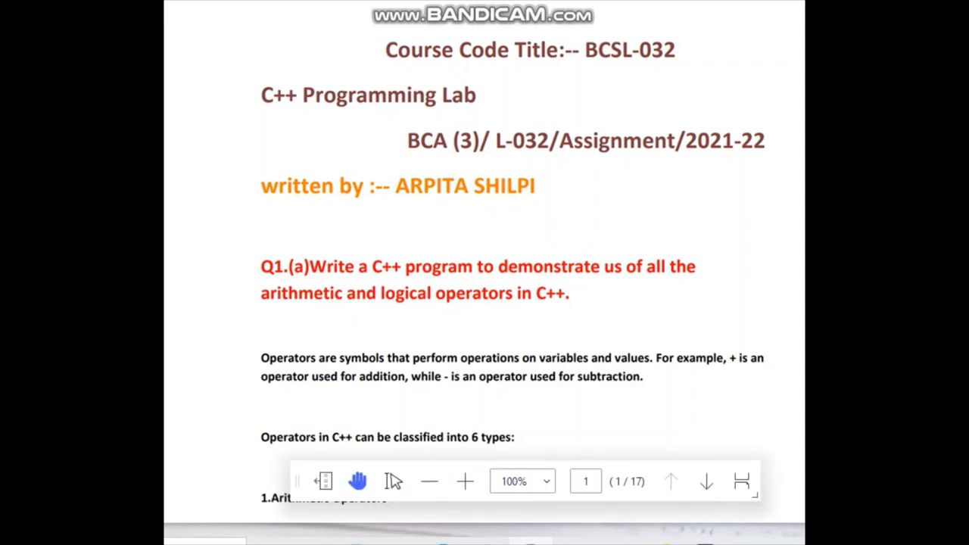
scroll("down", 3)
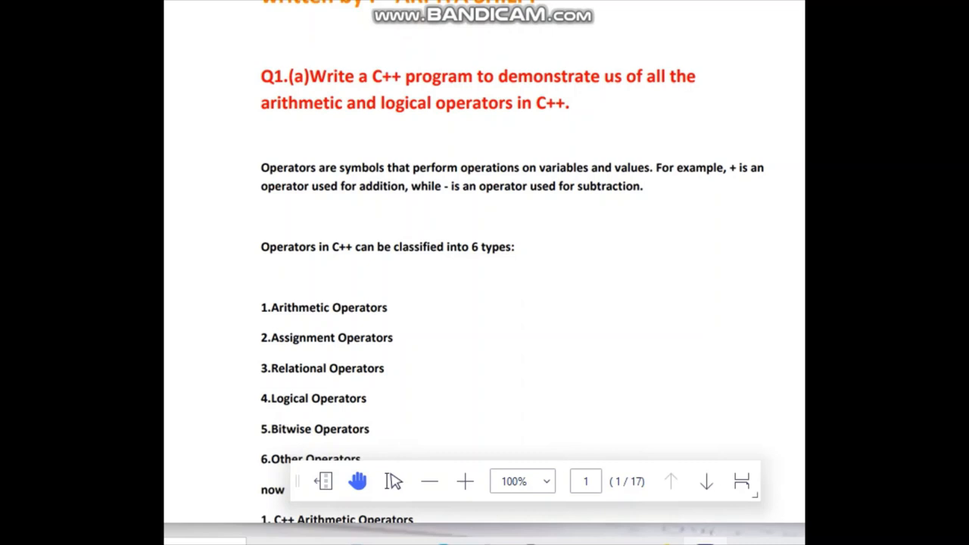
scroll("up", 3)
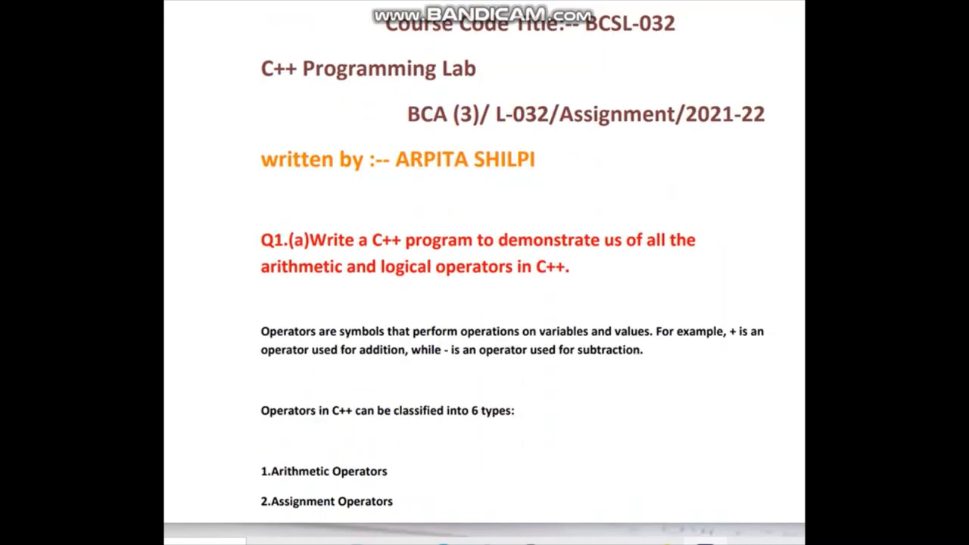
scroll("down", 3)
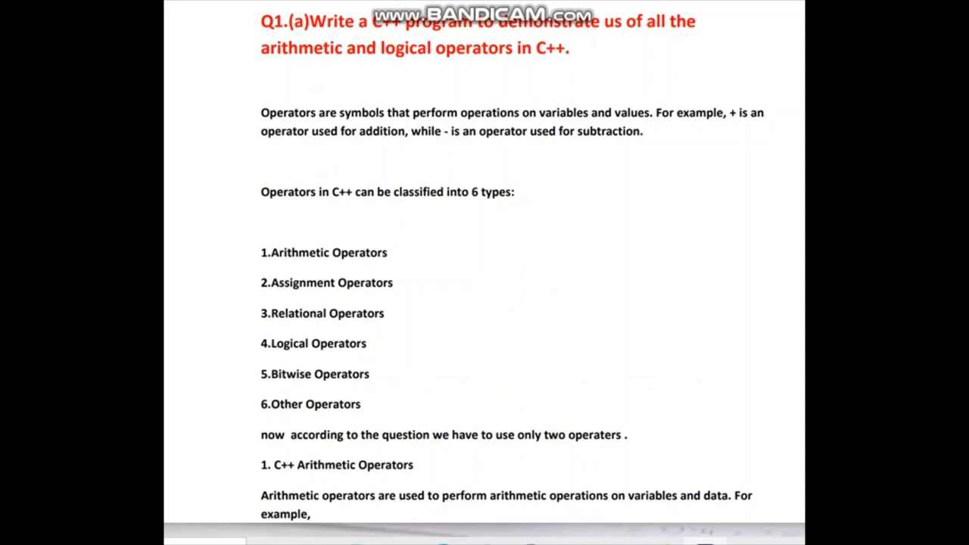
scroll("down", 3)
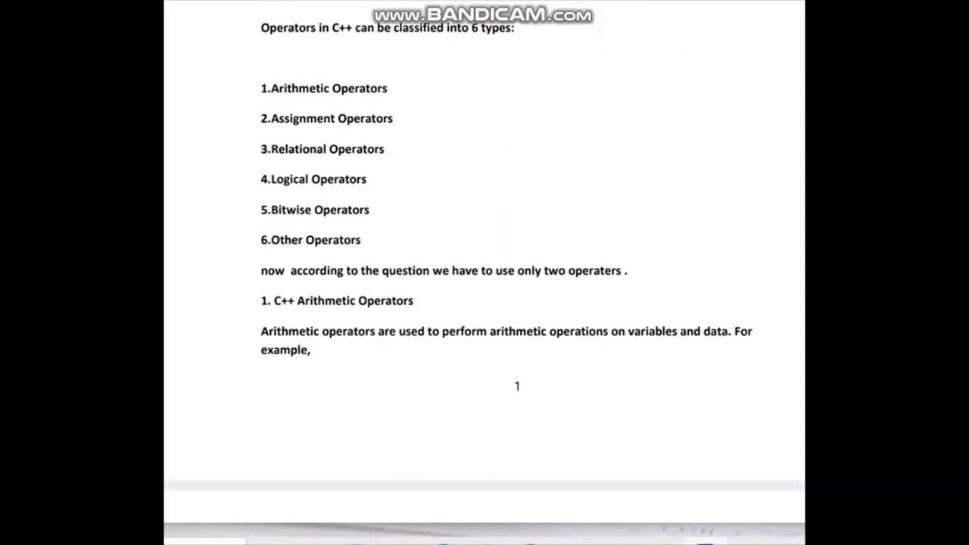
scroll("down", 3)
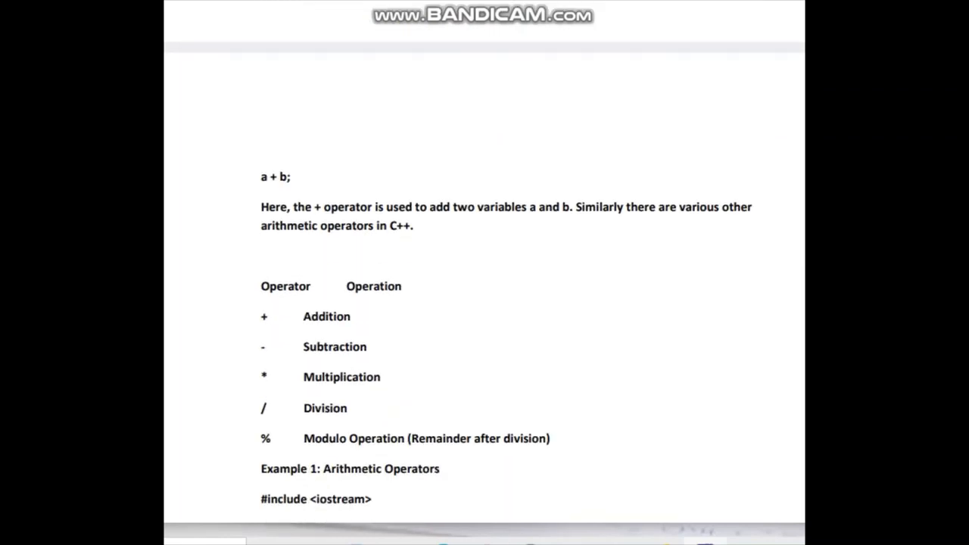
scroll("down", 3)
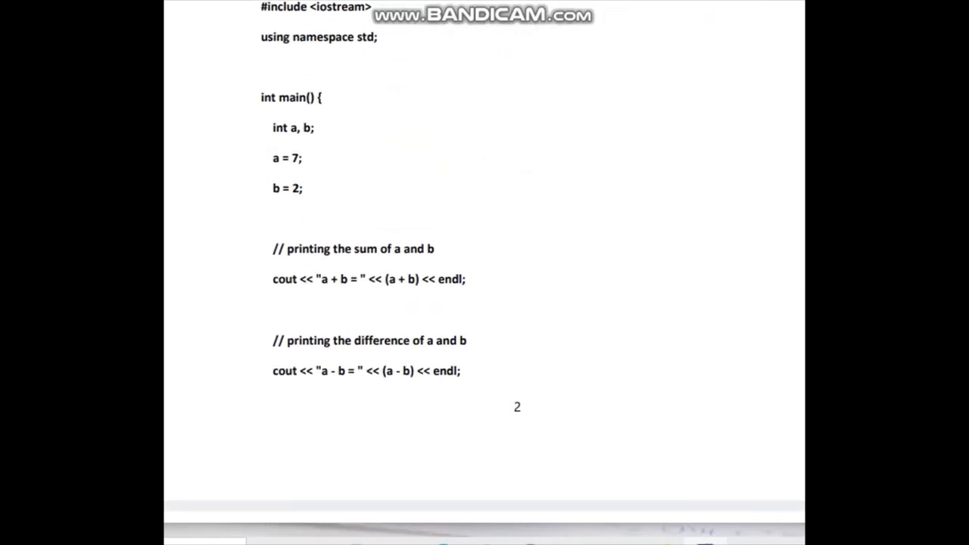
scroll("down", 3)
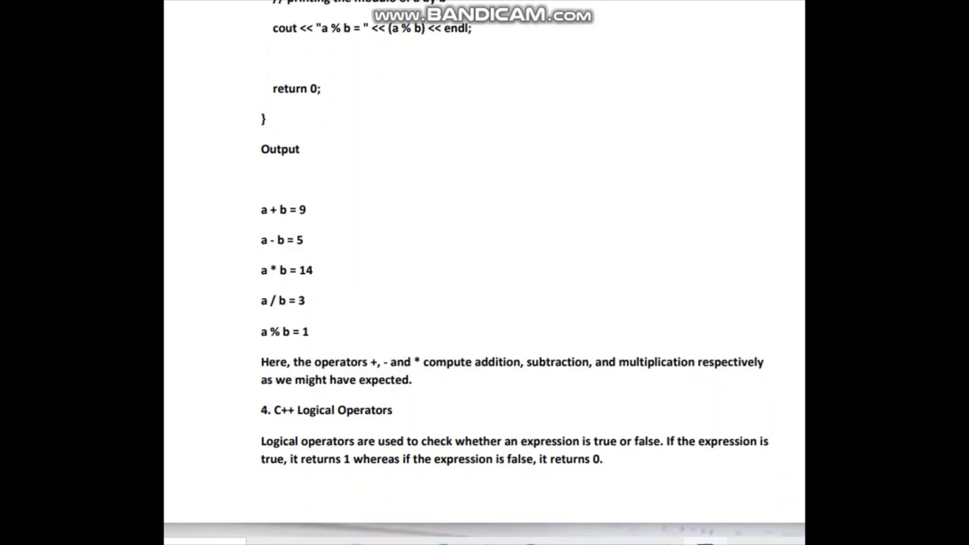
scroll("down", 3)
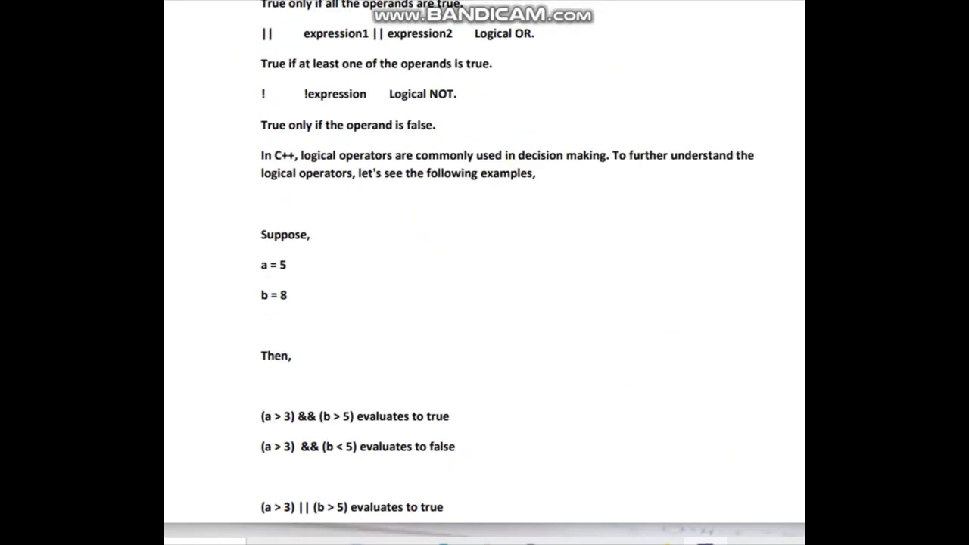
scroll("down", 3)
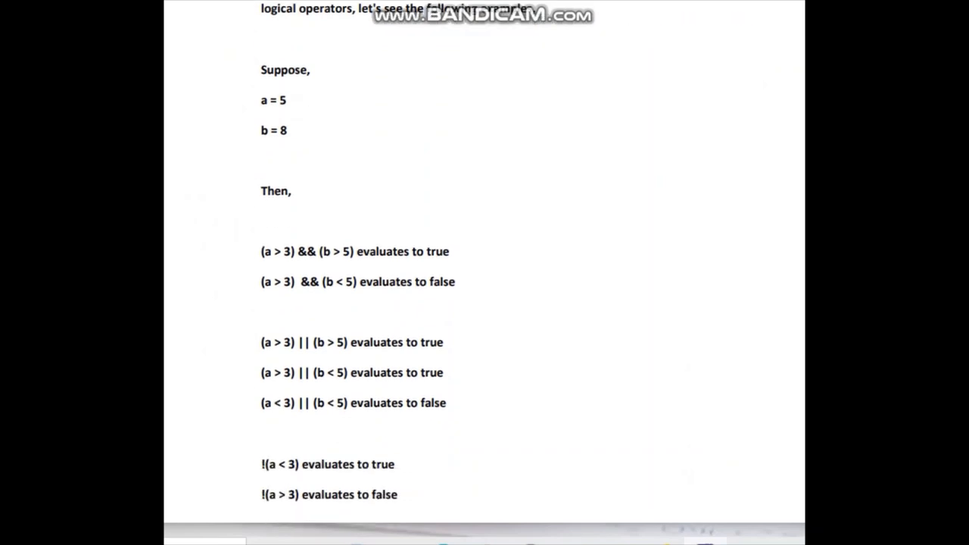